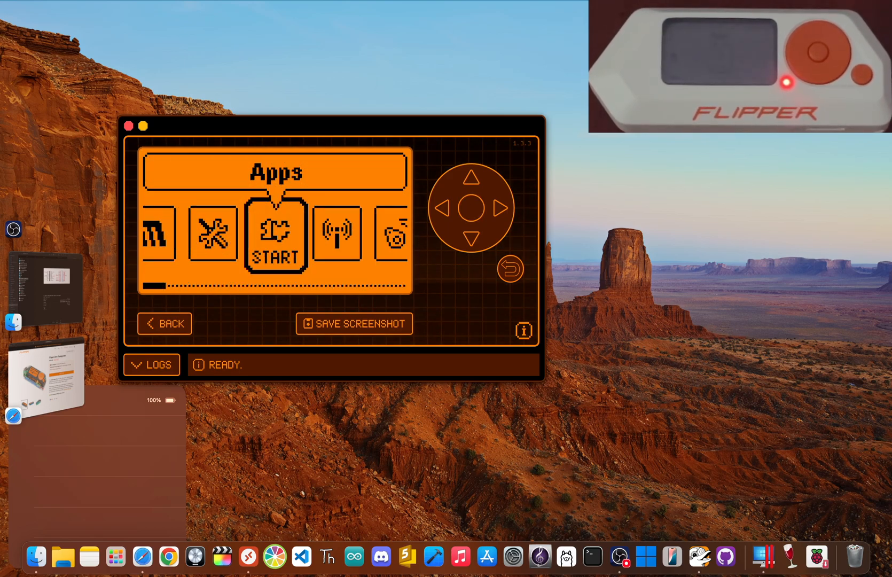
Scroll the Flipper main menu from Apps through Sub-GHz, 125 kHz RFID, Infrared and GPIO to iButton.
click(497, 206)
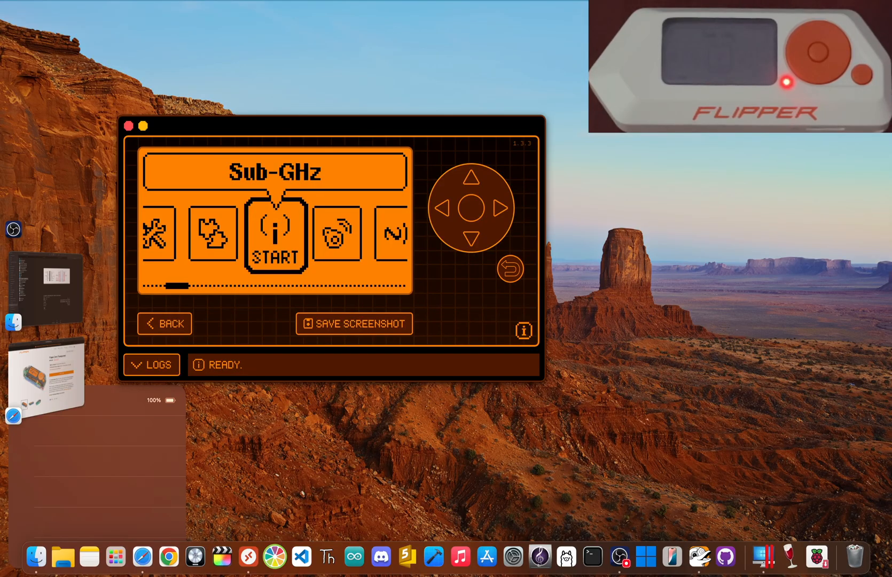
click(497, 207)
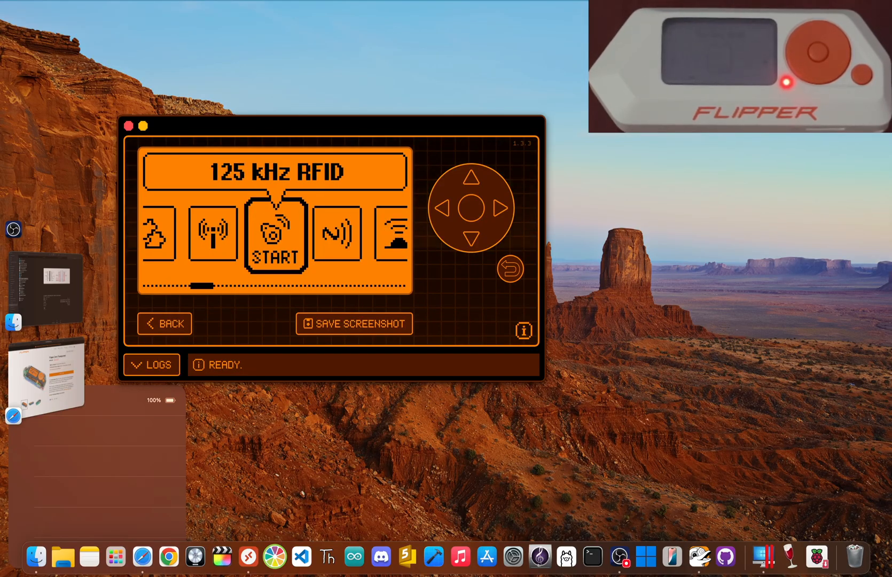
click(496, 207)
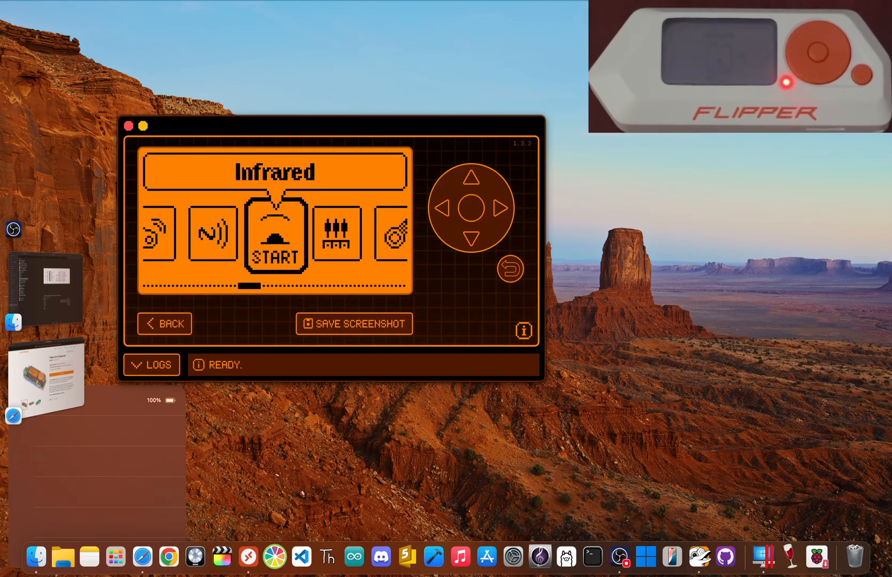
click(498, 206)
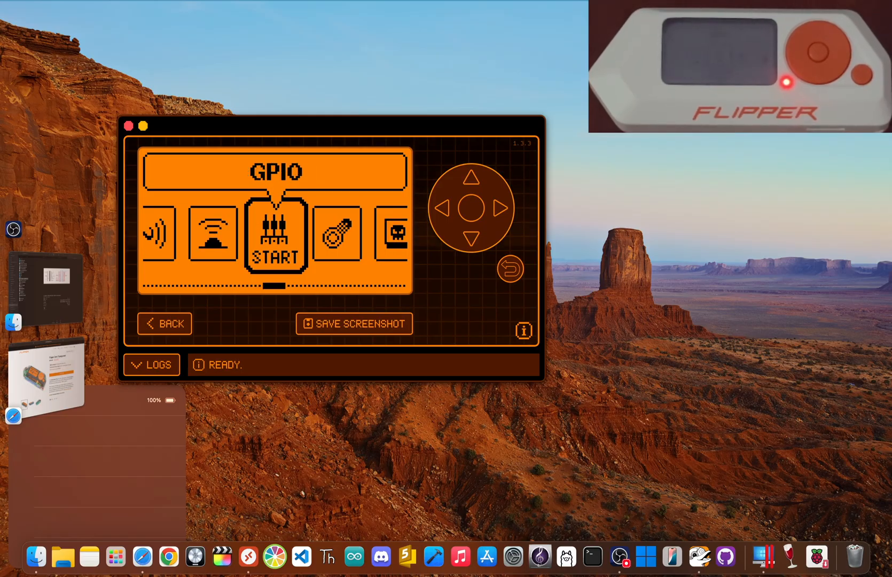
click(498, 206)
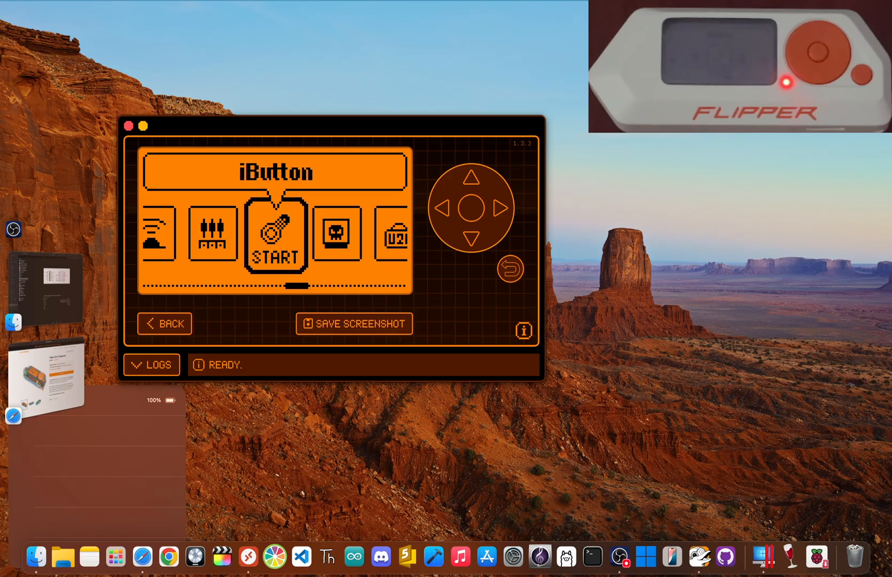
Enter the Apps folder's Bluetooth section and launch BLE Spam on 'The Kitchen Sink' attack.
click(497, 208)
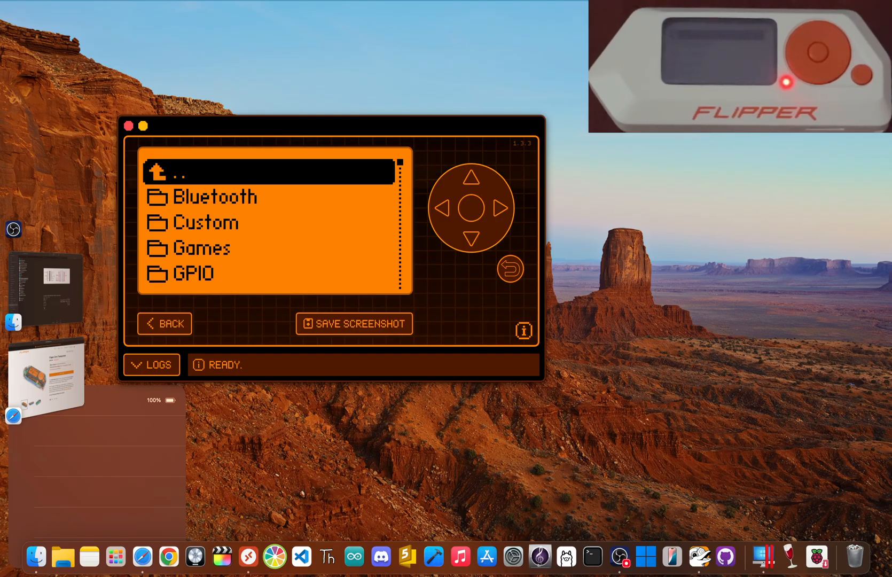
click(472, 240)
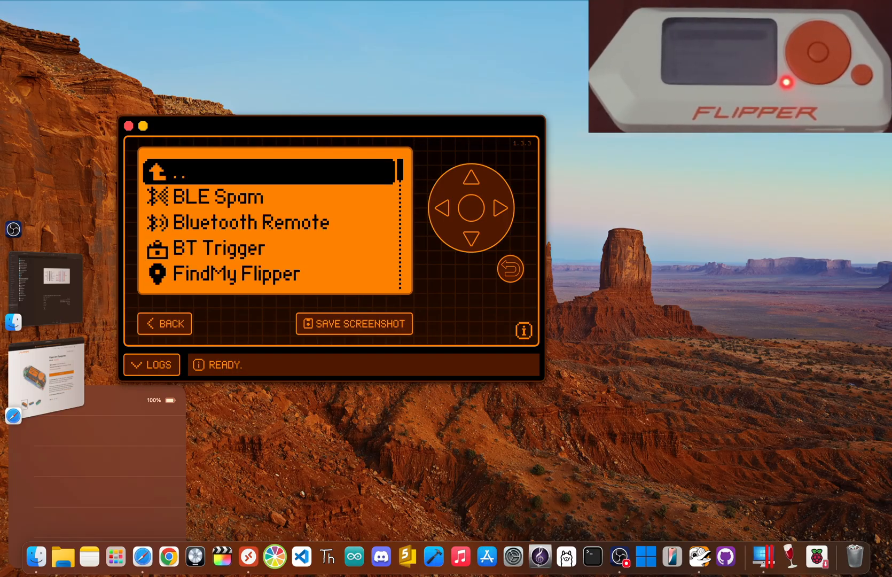
click(216, 197)
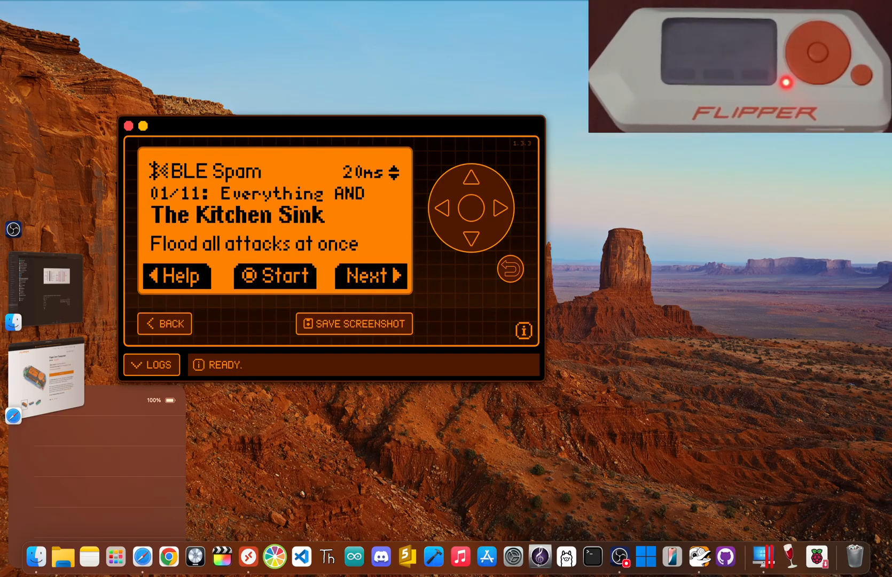
click(371, 276)
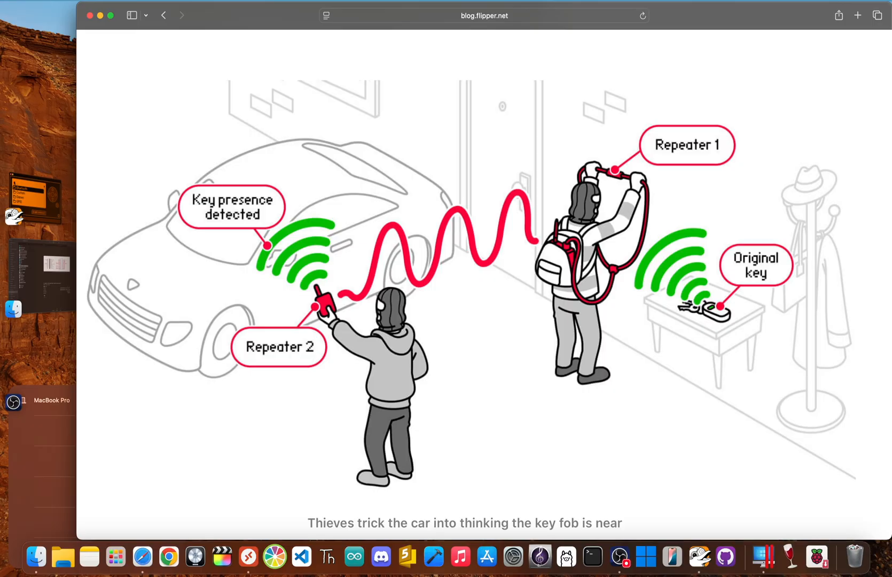
Scroll the Flipper apps folder list down to the GPIO folder.
scroll(down, 3)
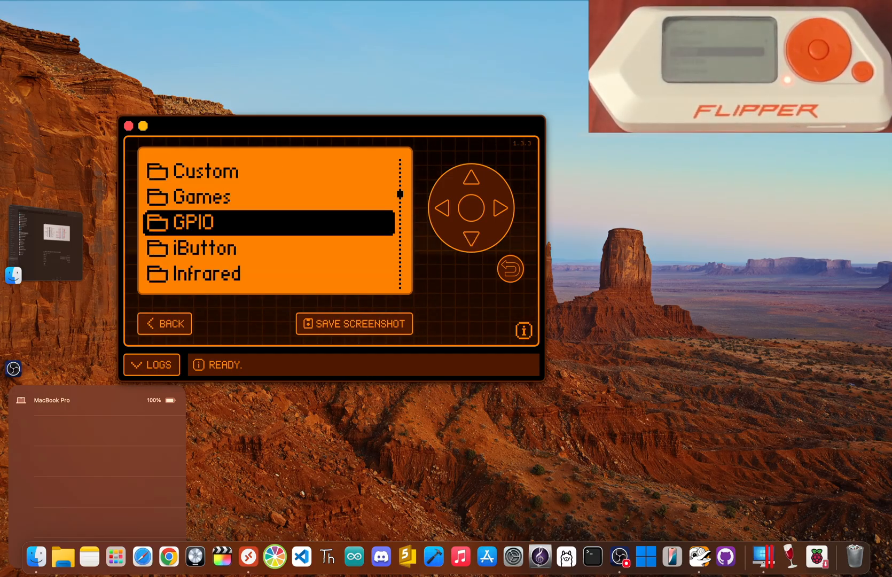
Enter the apps folder listing Cross Remote and move down to Flame RNG.
click(470, 208)
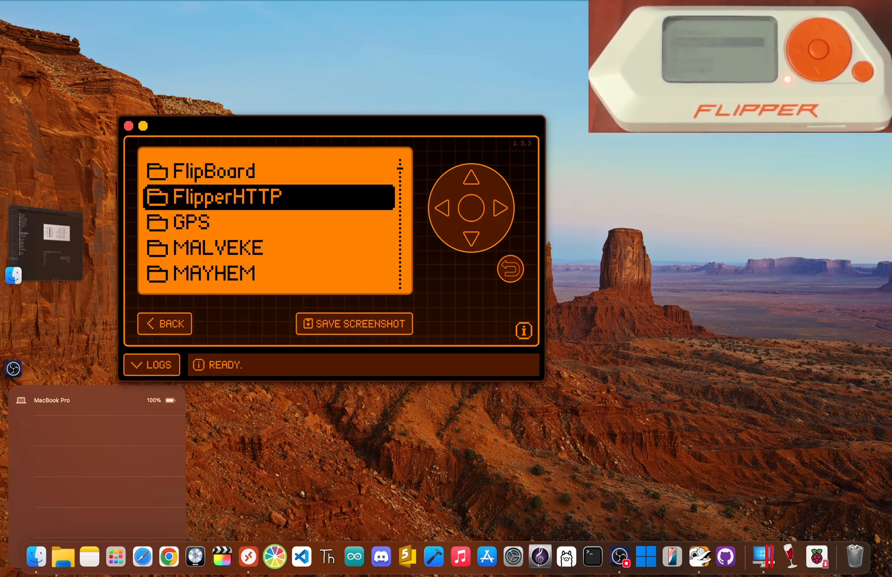
scroll(down, 3)
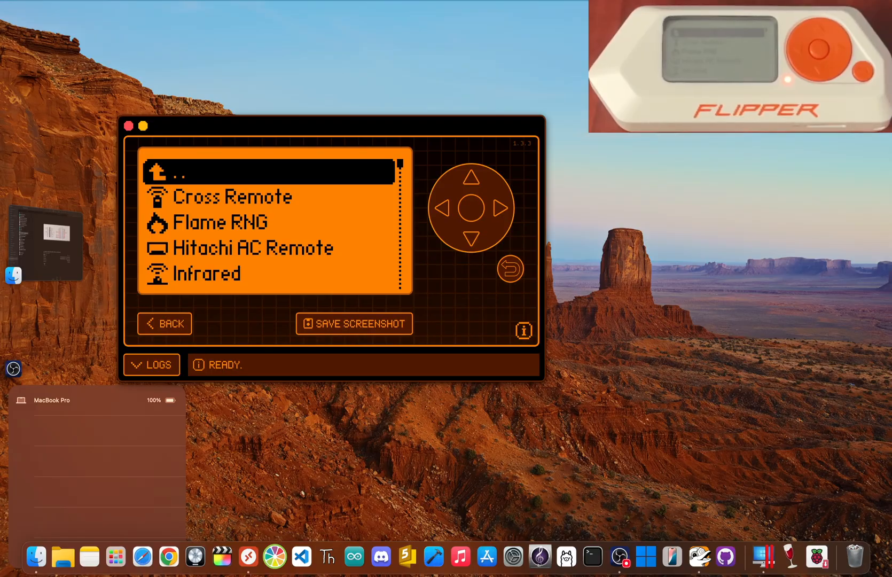
click(472, 239)
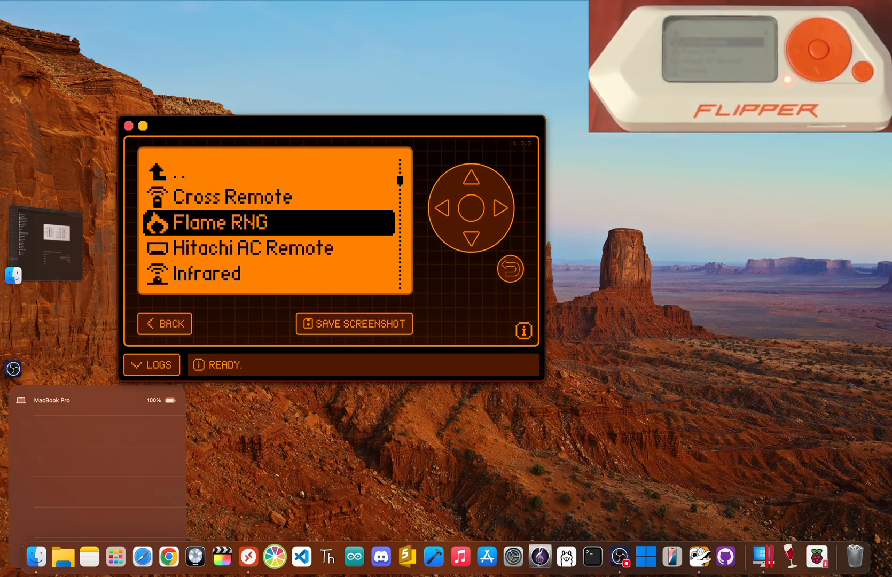